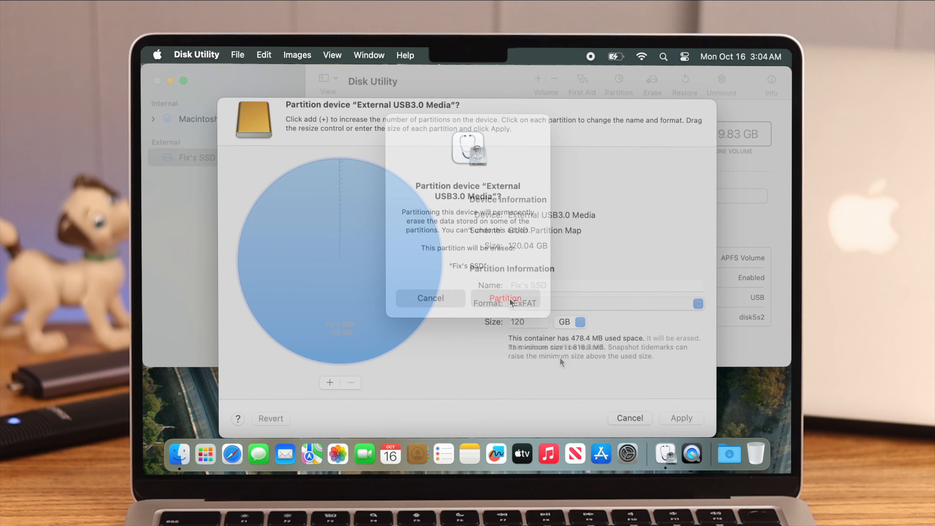
- Respond to the Partition confirmation for the external SSD
left_click(504, 298)
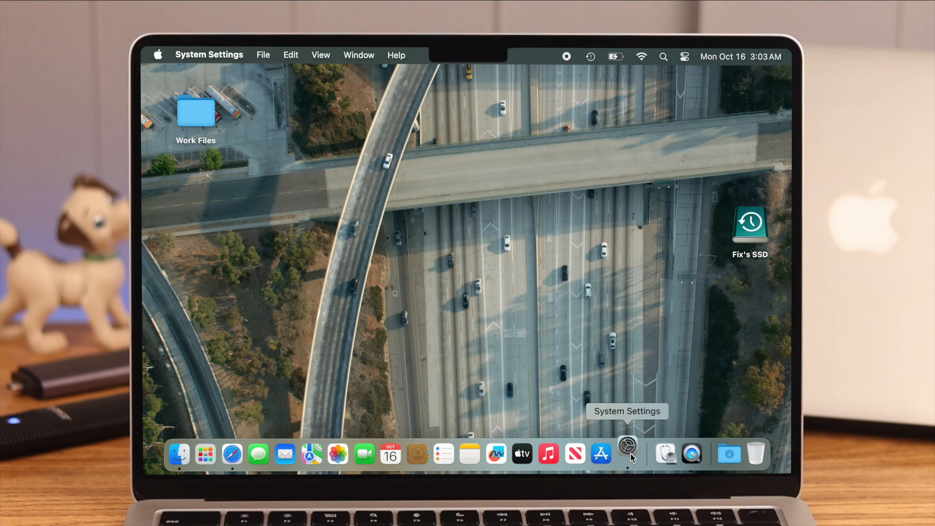
- Forget Fix's SSD as a Time Machine backup destination, leaving no backup disk
left_click(627, 454)
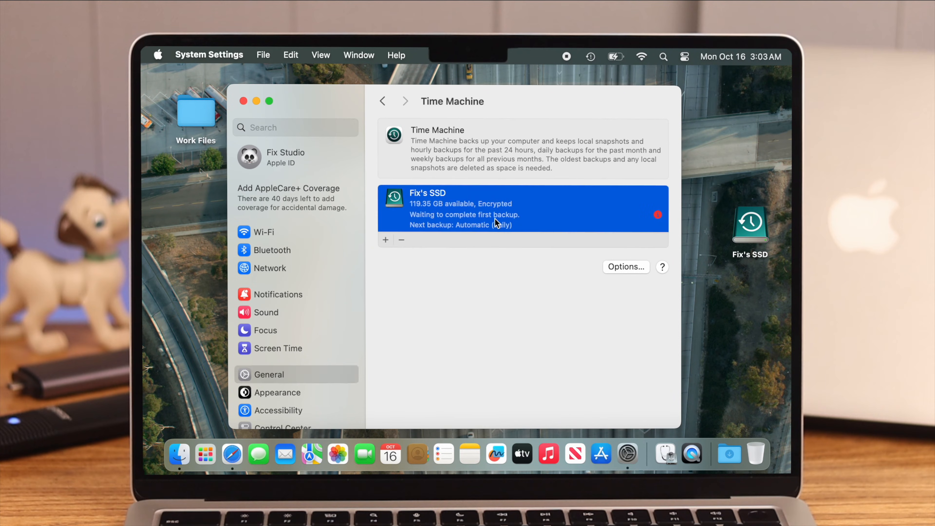
mouse_move(405, 247)
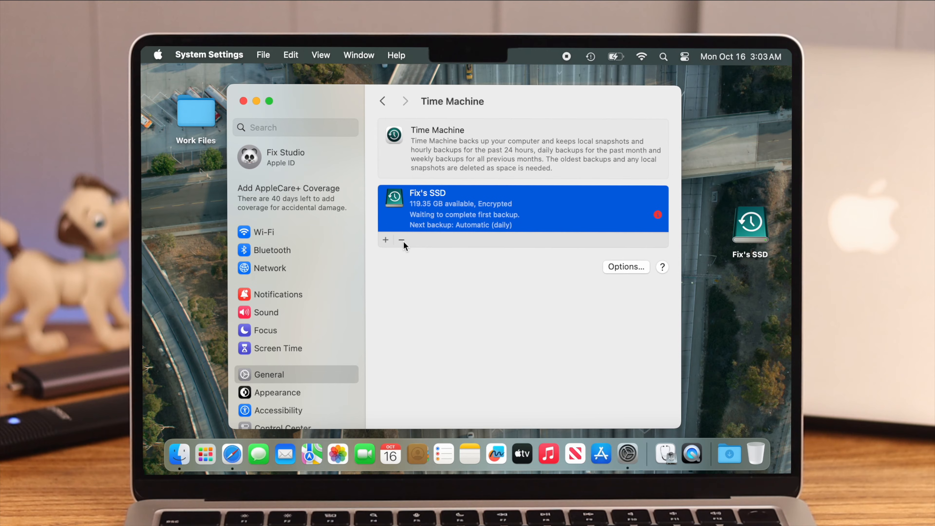
left_click(401, 240)
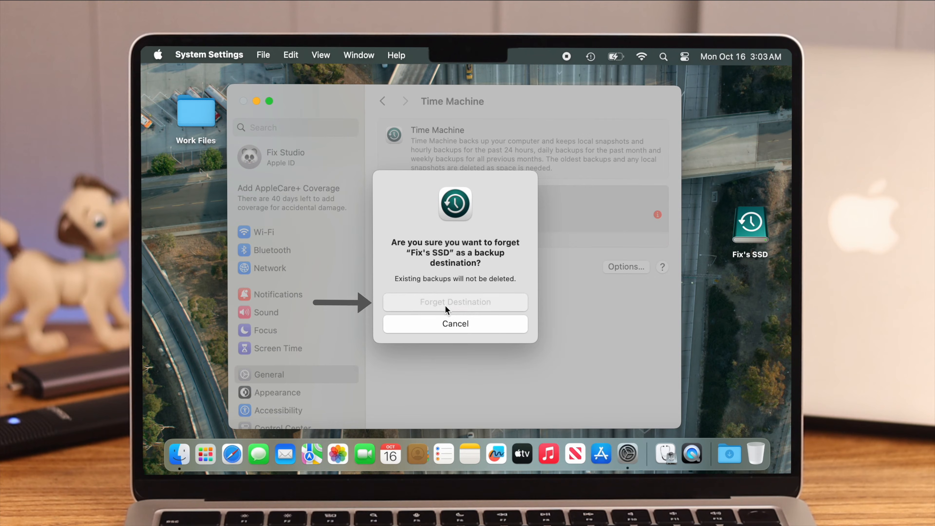
left_click(455, 302)
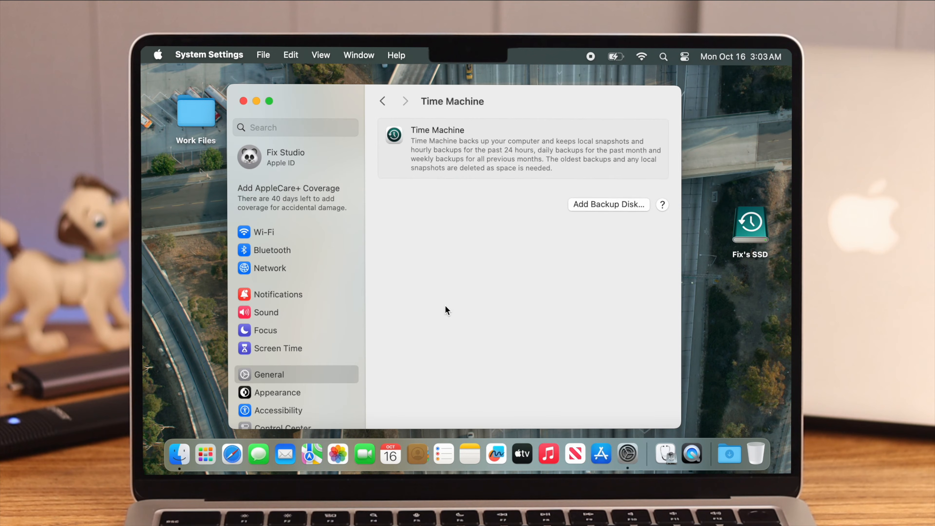
mouse_move(257, 104)
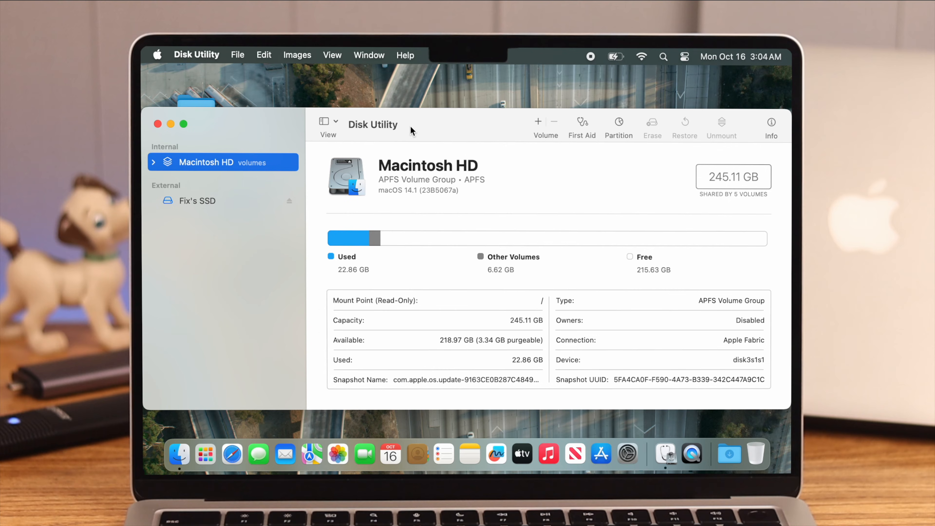
- Repartition the external USB drive with the Fix's SSD partition formatted as ExFAT and apply it
left_click(197, 200)
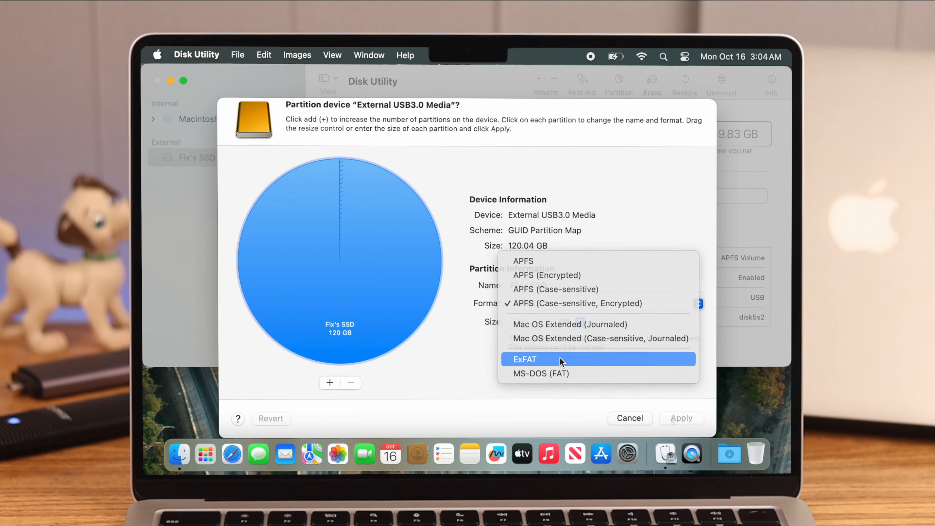
left_click(525, 359)
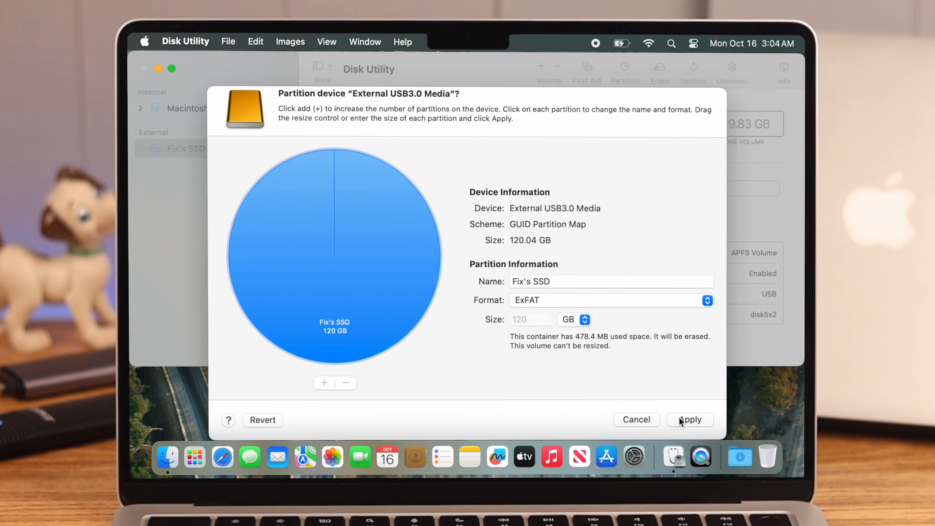
left_click(689, 420)
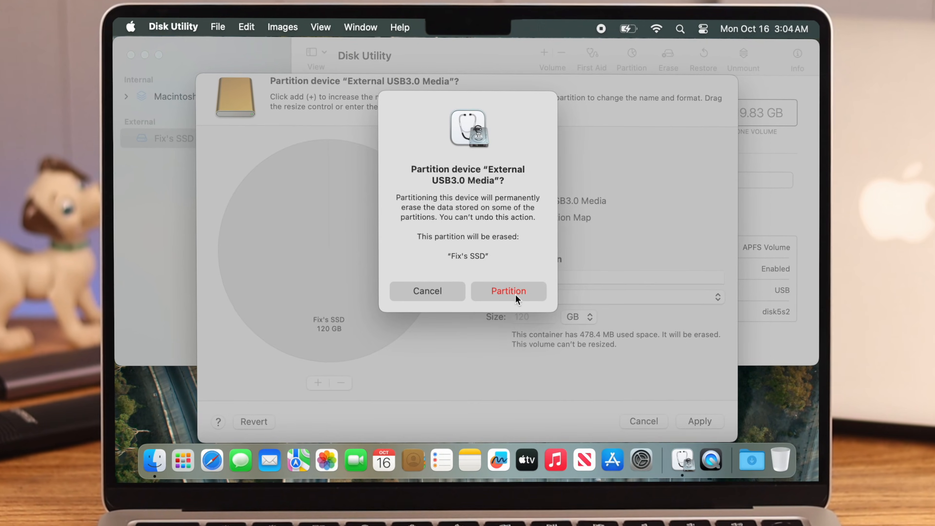
left_click(508, 292)
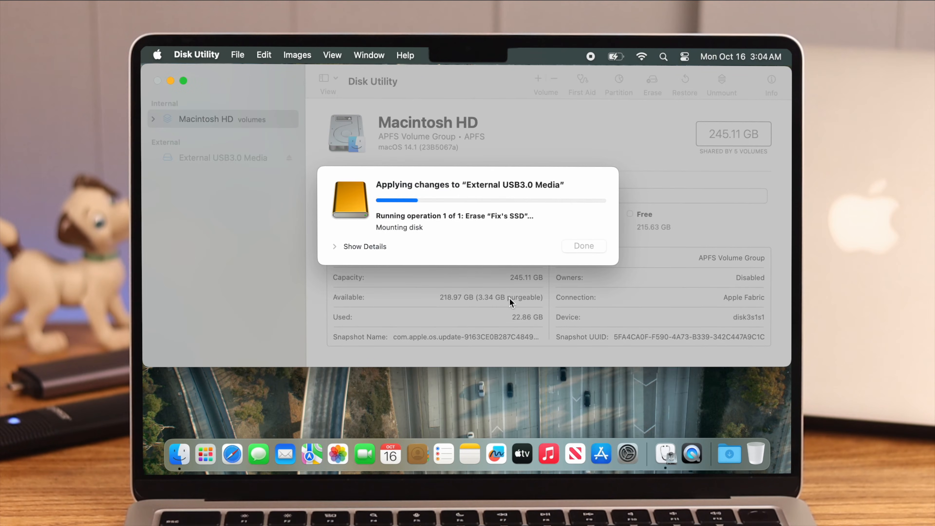
left_click(583, 246)
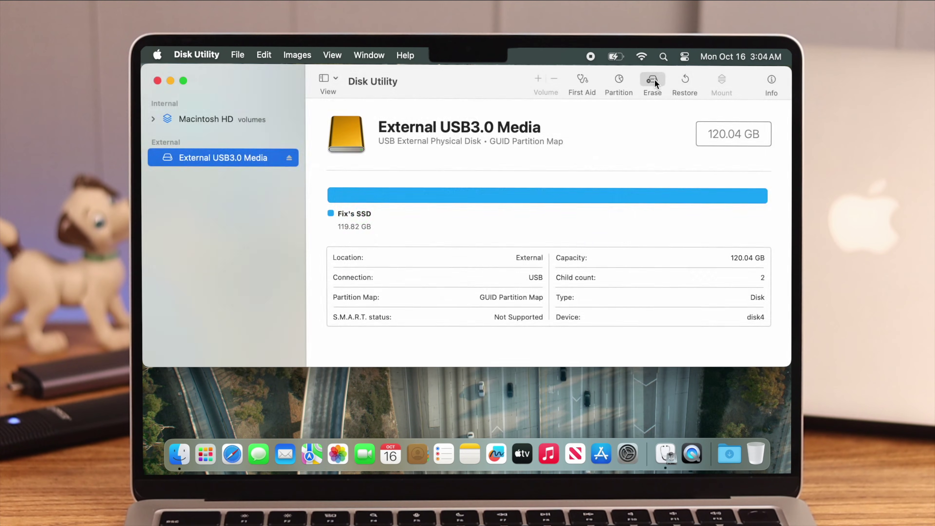
- Erase External USB3.0 Media as one ExFAT, GUID Partition Map volume named Untitled, then close Disk Utility
left_click(651, 79)
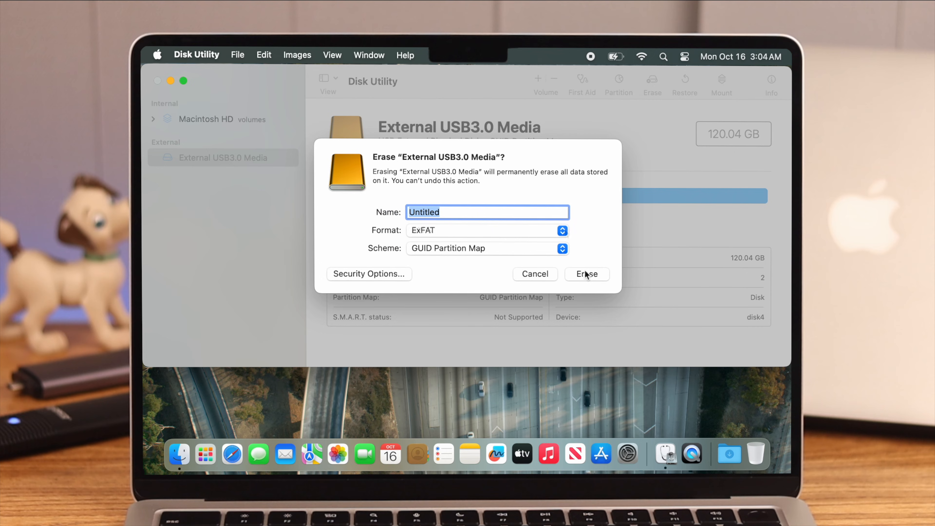
left_click(586, 274)
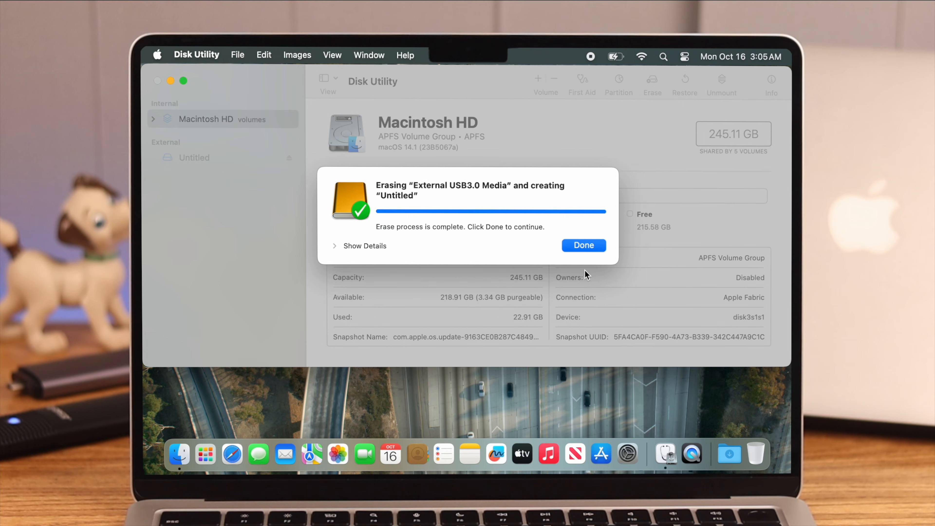
left_click(582, 245)
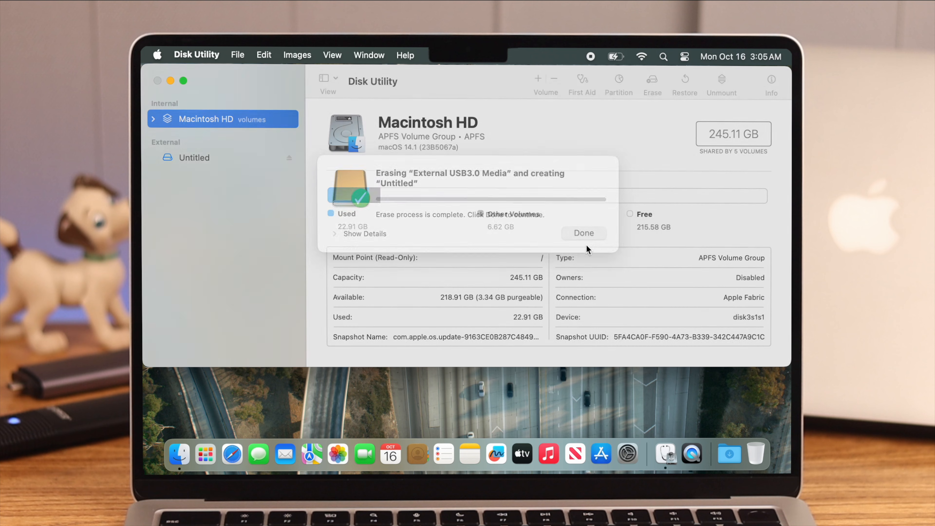
left_click(582, 233)
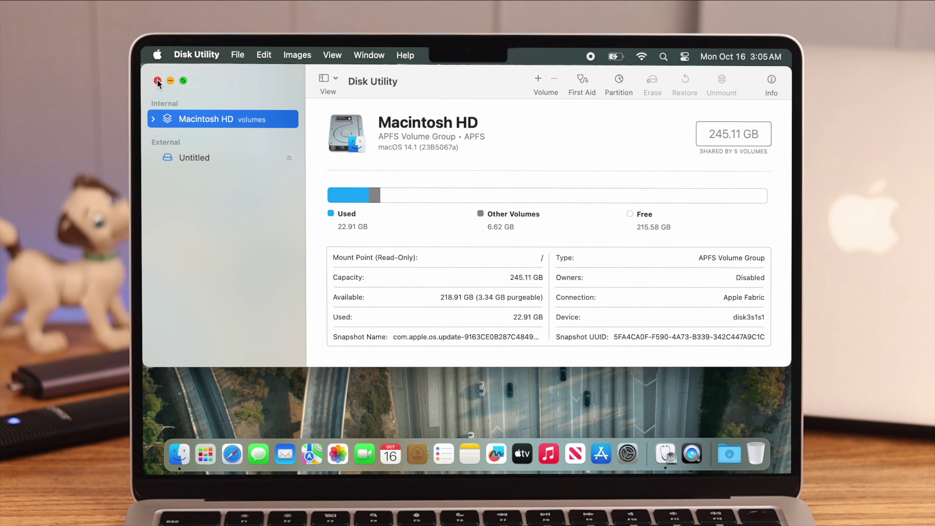